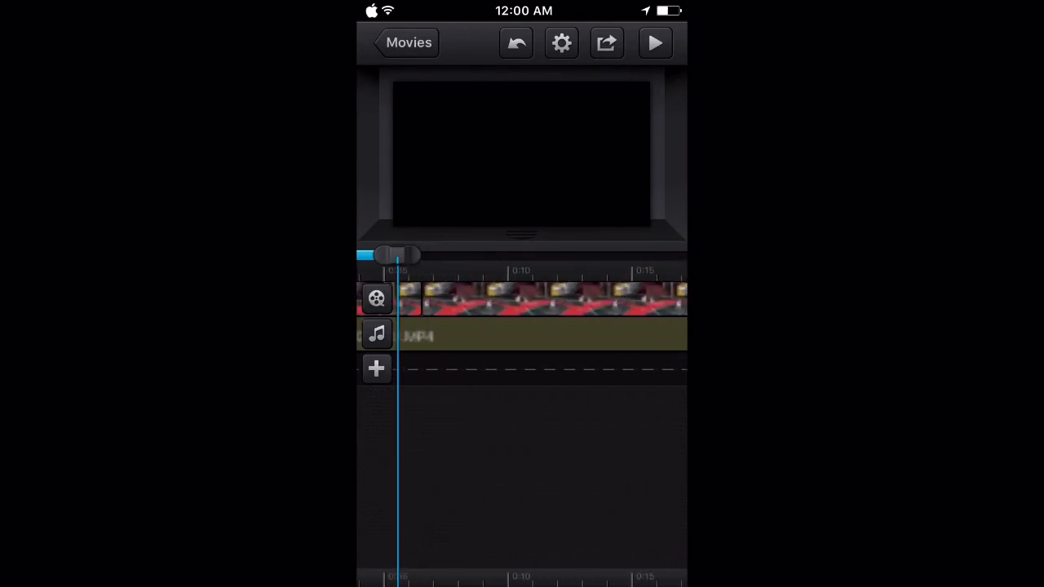
Step: Select the black-screen video clip on the timeline to reveal its editing tools
click(522, 296)
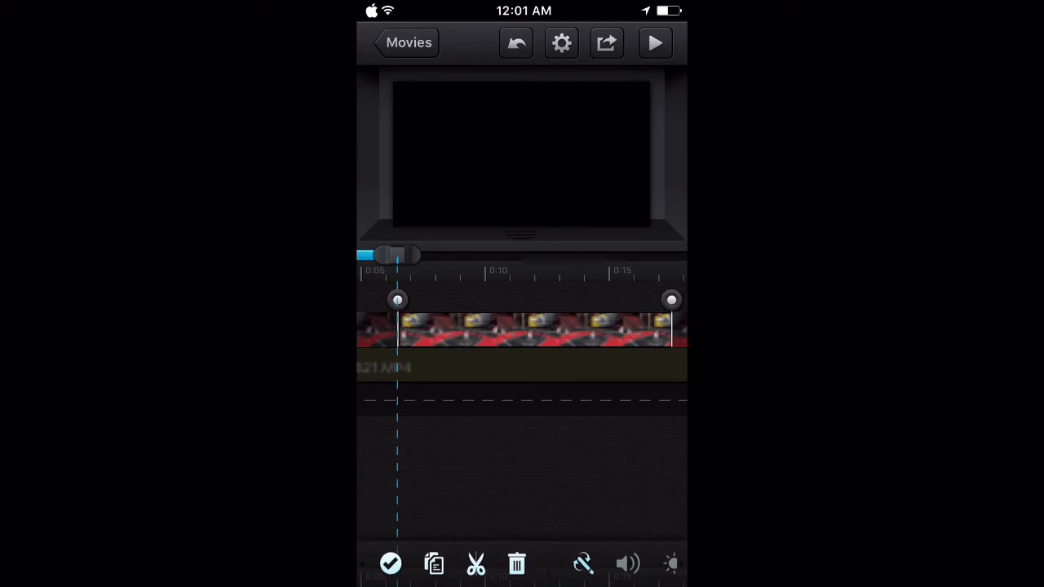
Step: Duplicate the black-screen clip so the basketball footage returns to the preview
click(427, 563)
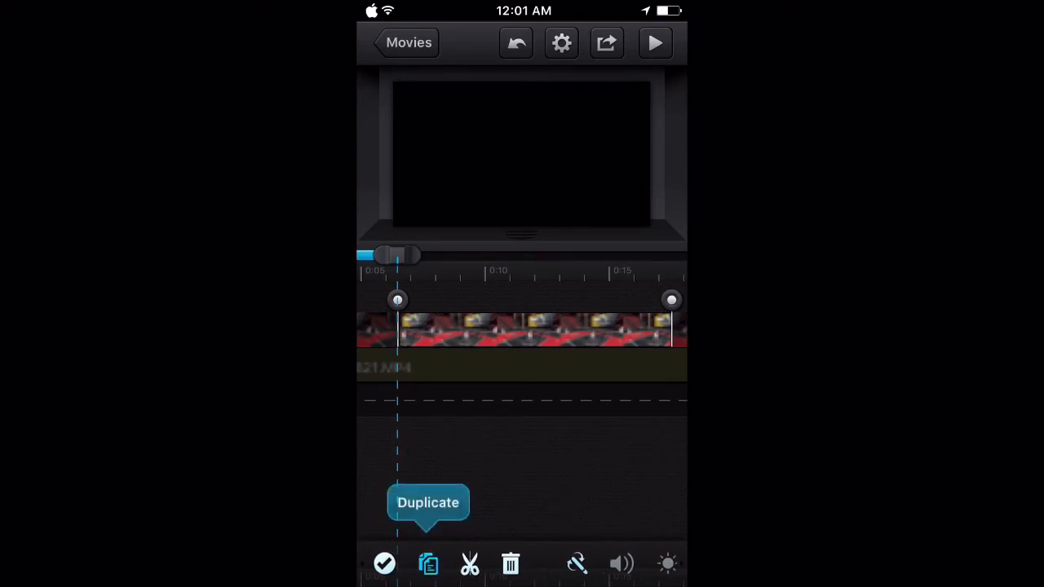
click(427, 564)
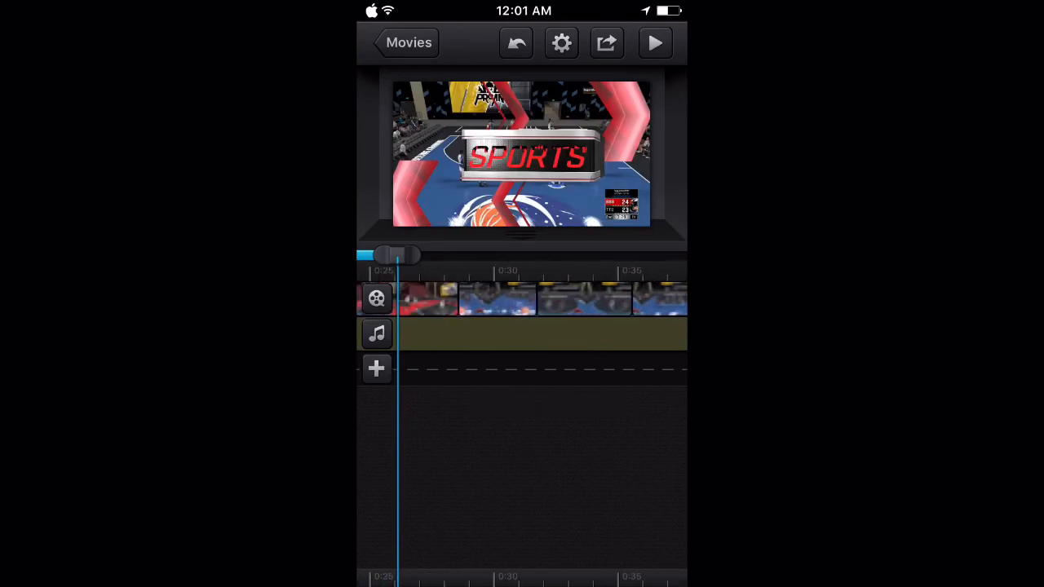
Step: View the Share export options, then cancel them
click(607, 42)
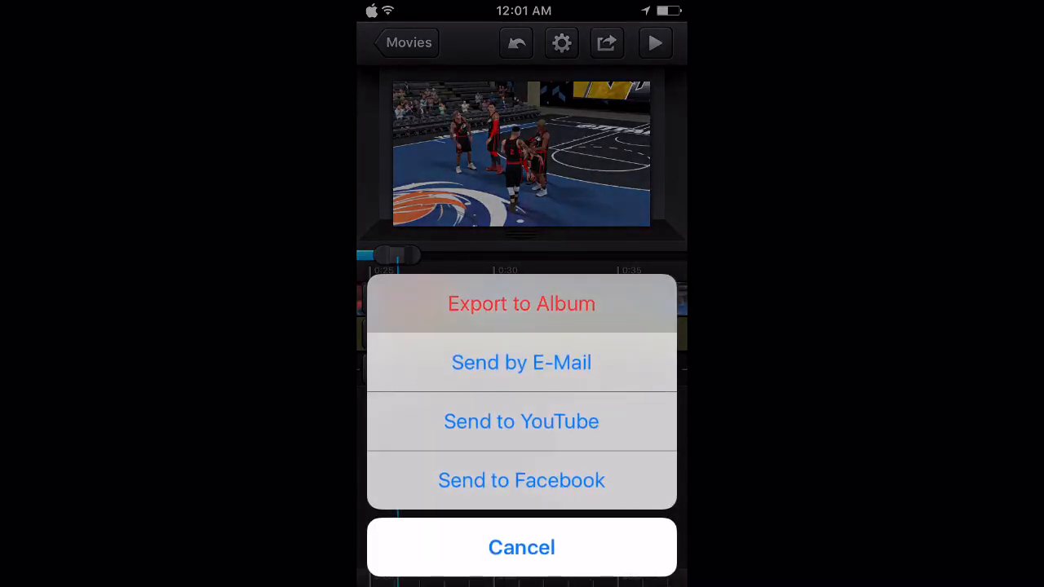
click(522, 548)
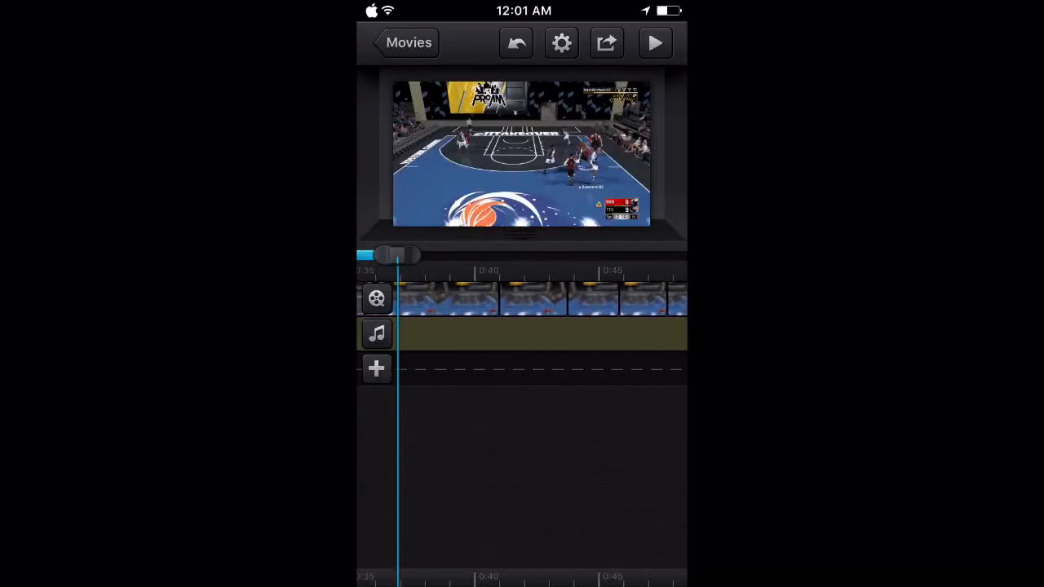